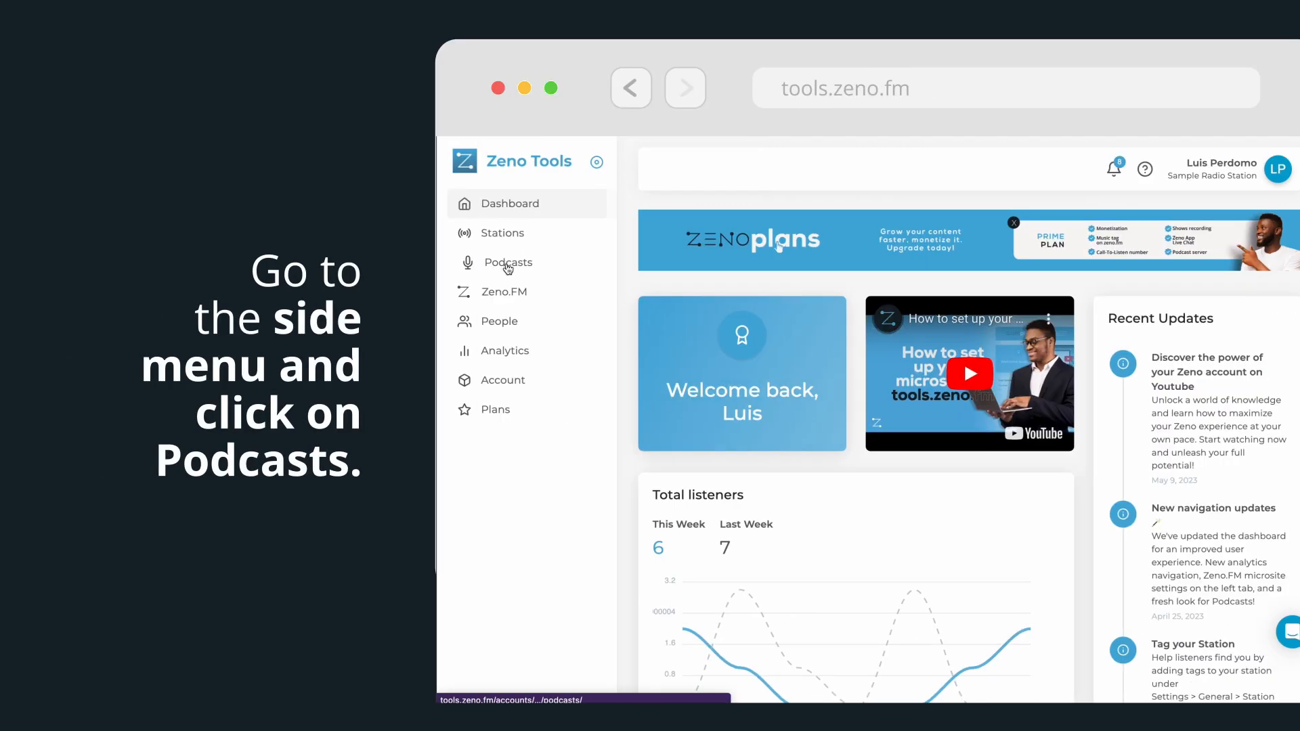
- Start a brand-new podcast from the Podcasts list with the New option chosen
left_click(508, 263)
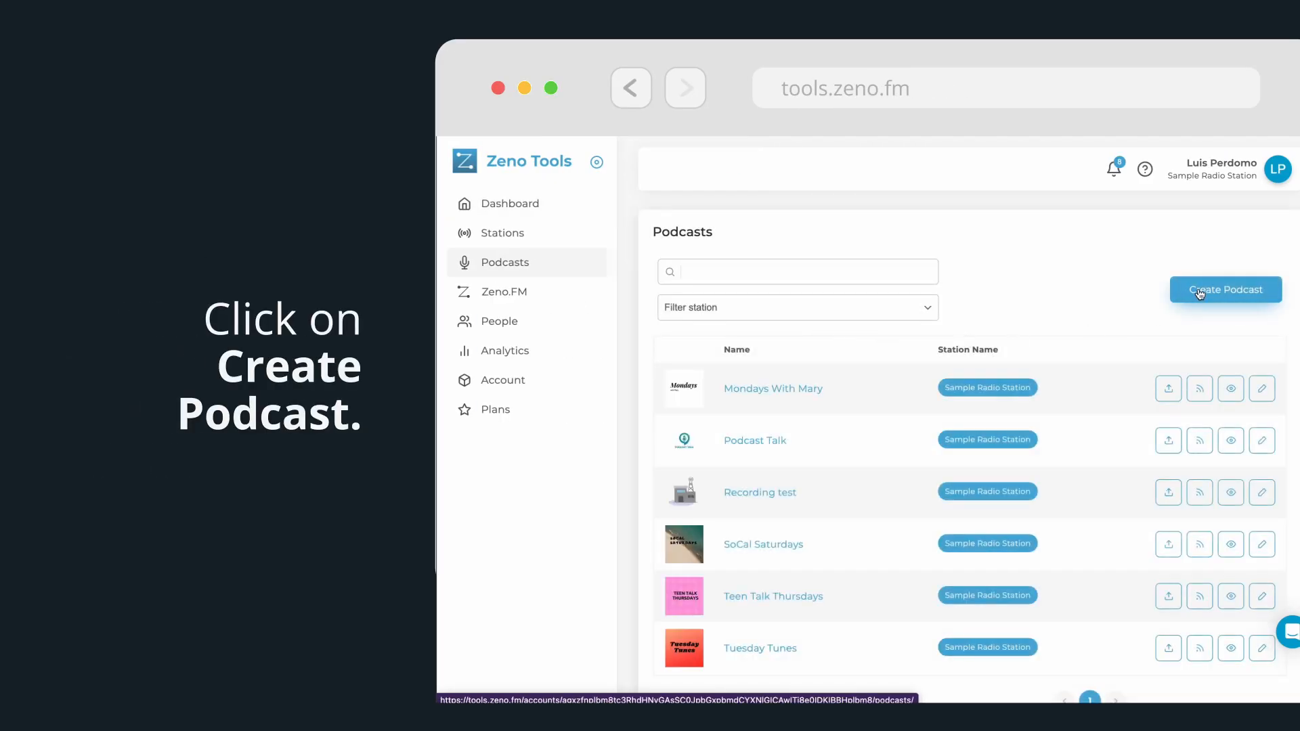
left_click(1225, 290)
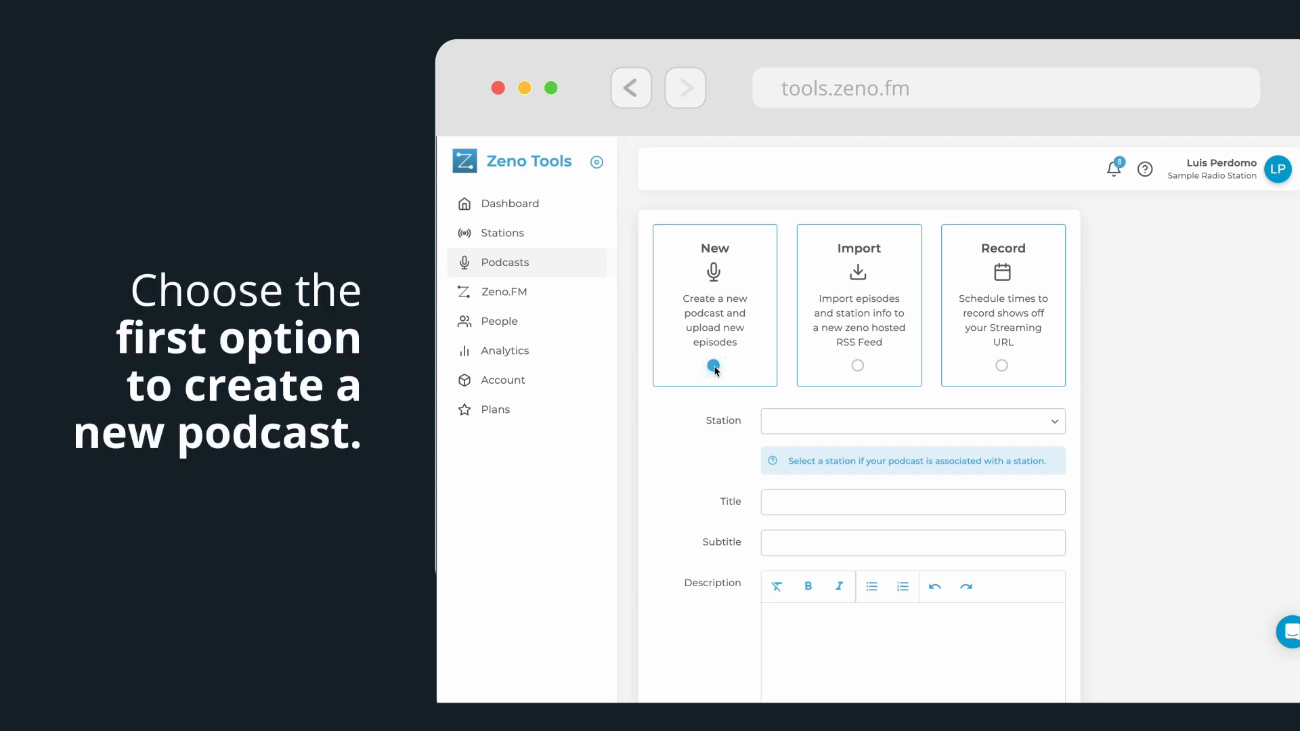
- Link the podcast to Sample Radio Station and title it 'Podcast Talk' with a description
left_click(912, 421)
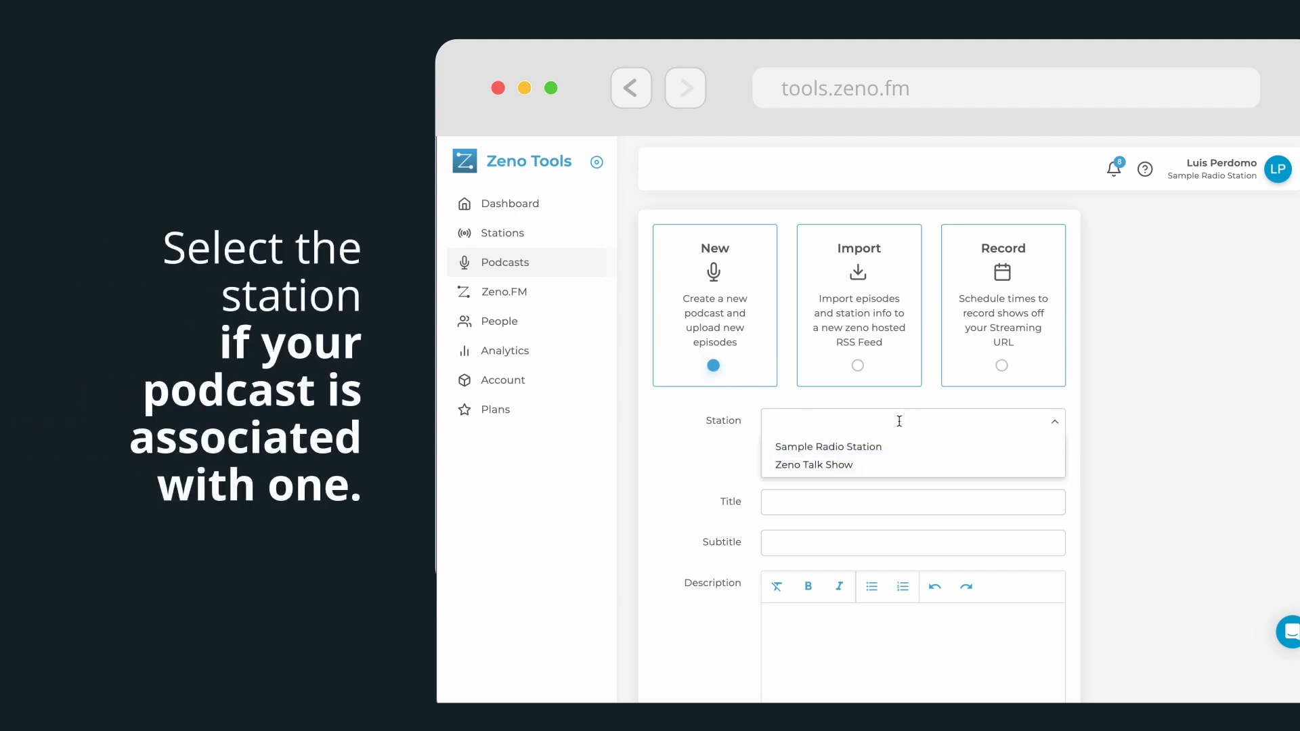
left_click(828, 447)
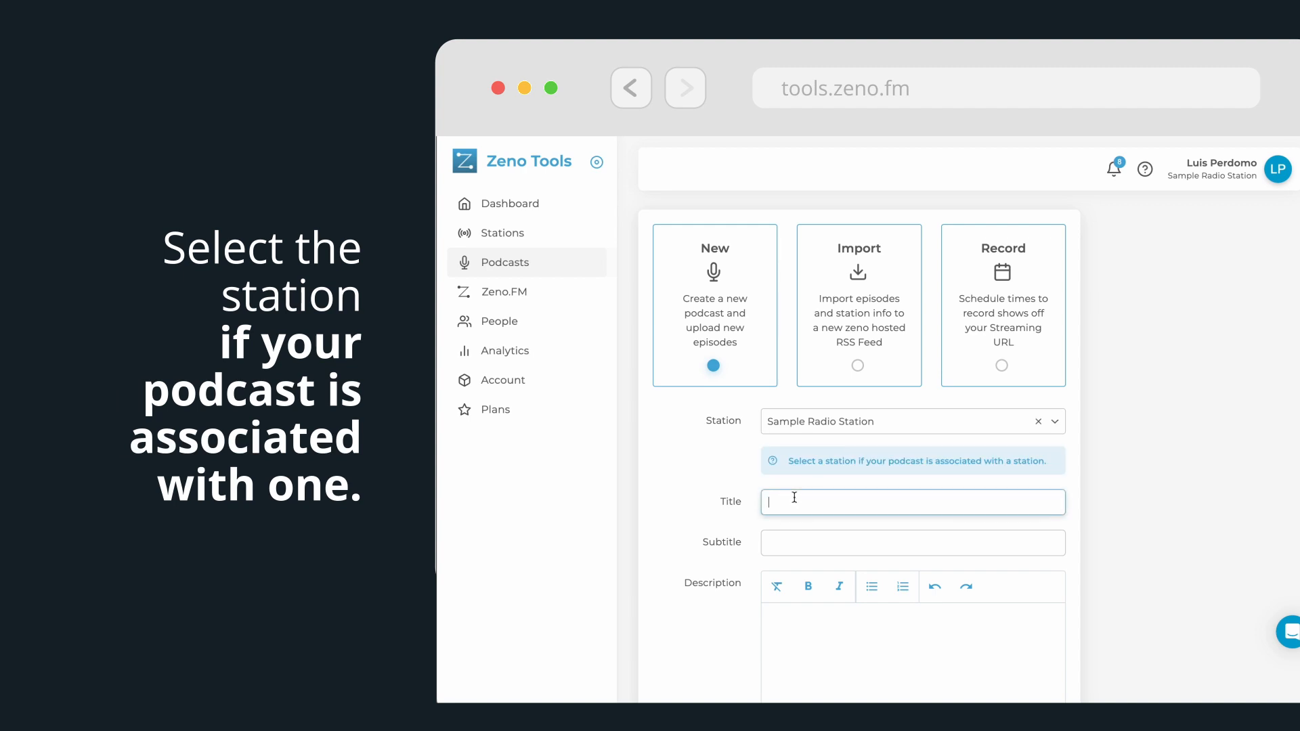
type("Podcast Talk")
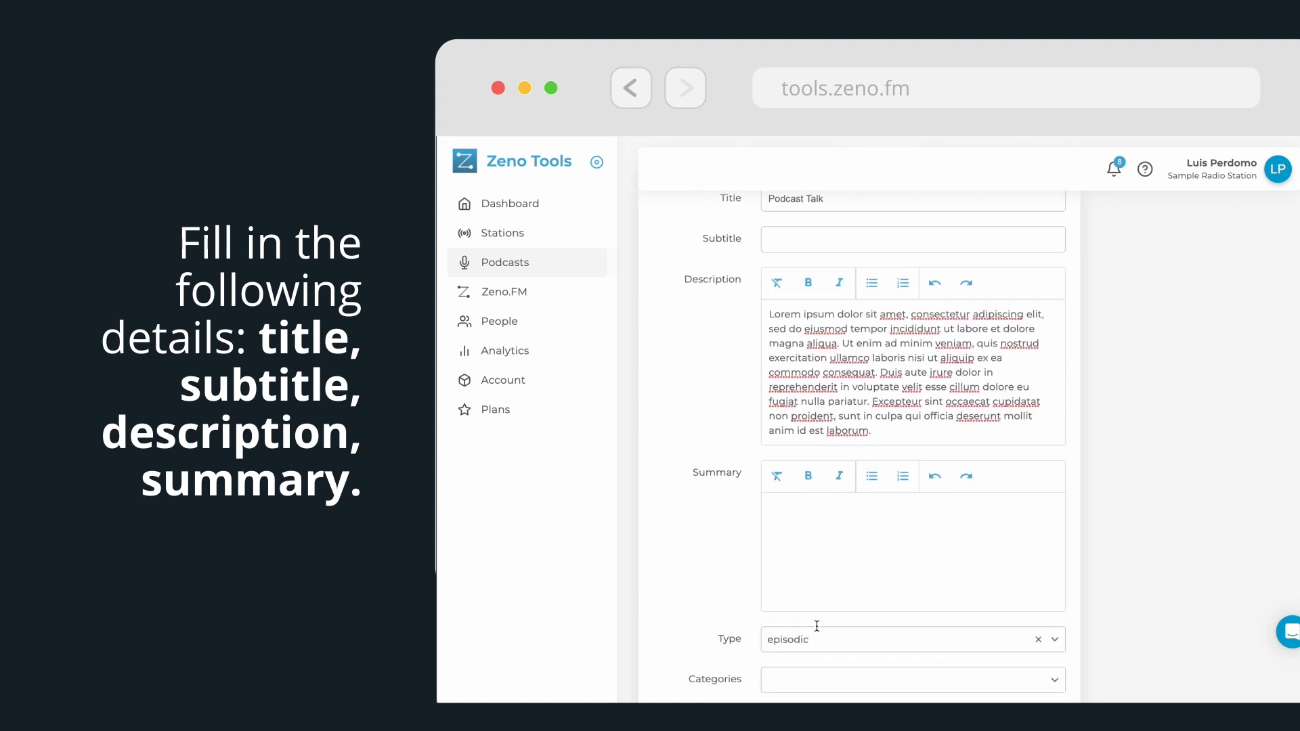
- Fill the summary, owner email, Arts category and English (U.S.) language
scroll("down", 3)
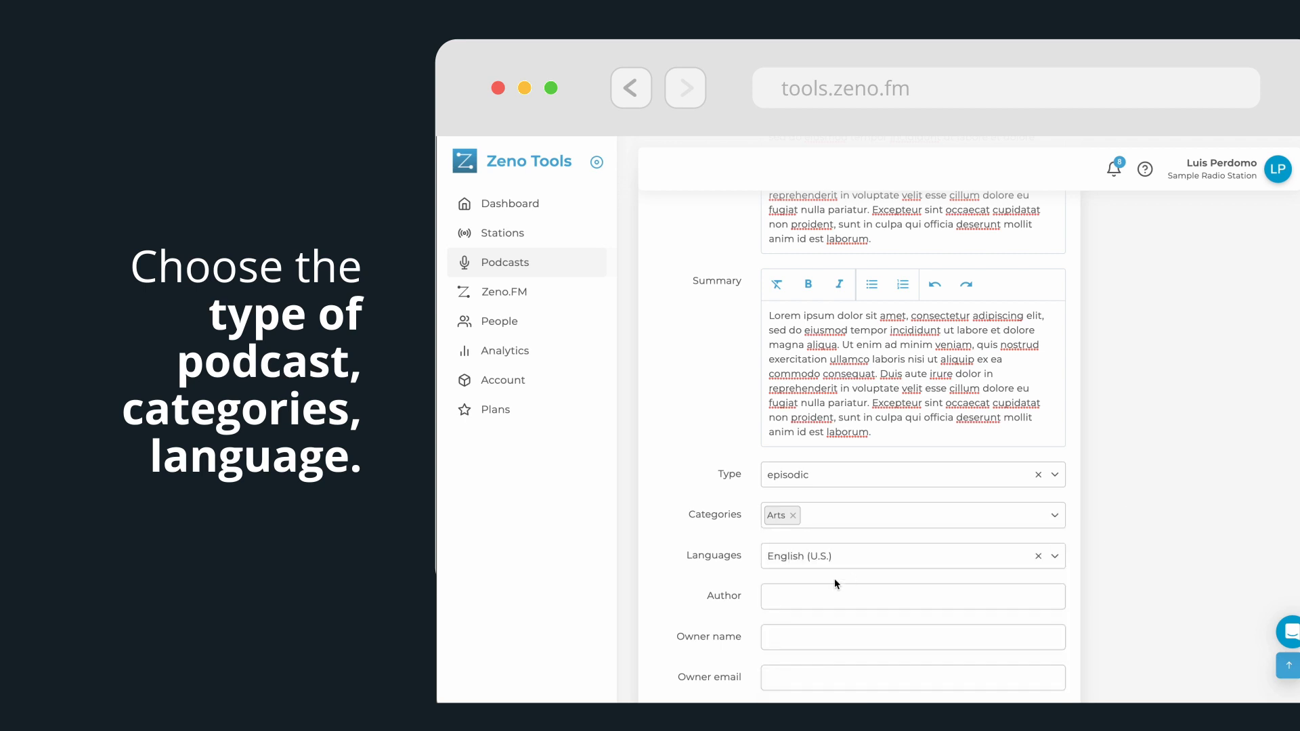
scroll("down", 3)
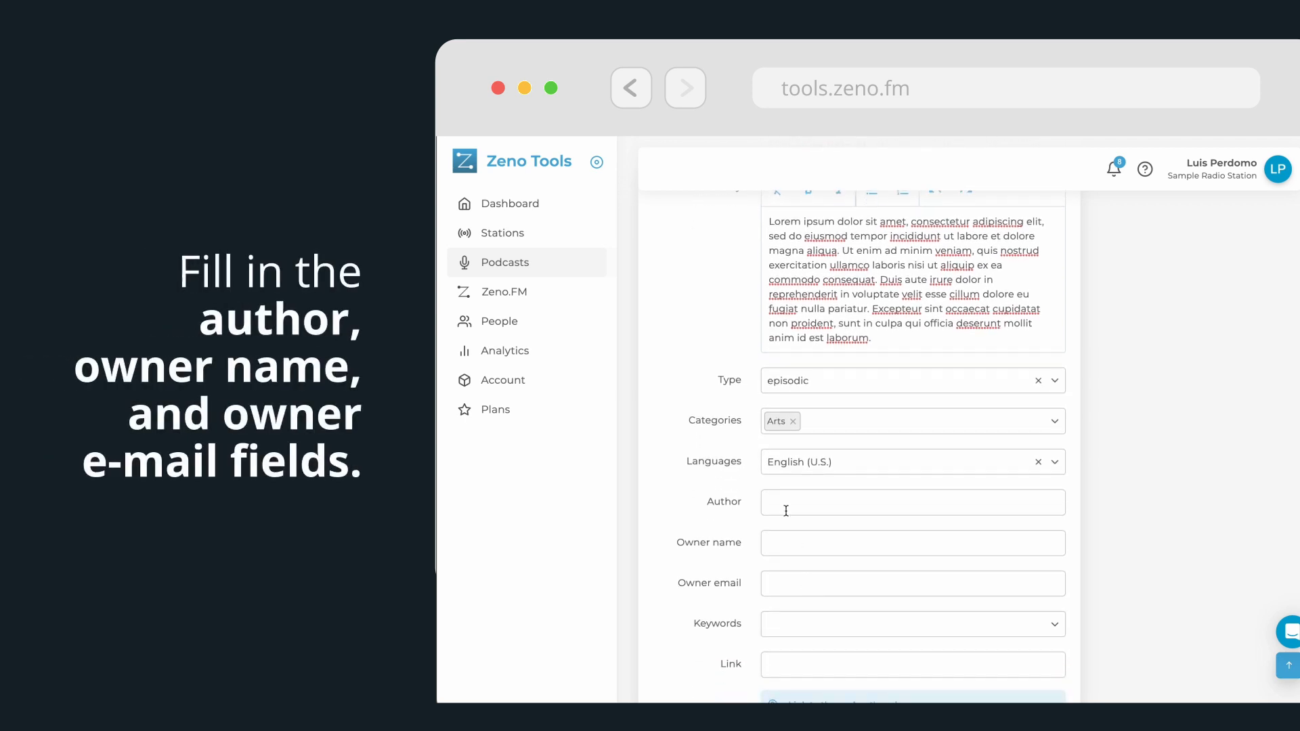
left_click(912, 583)
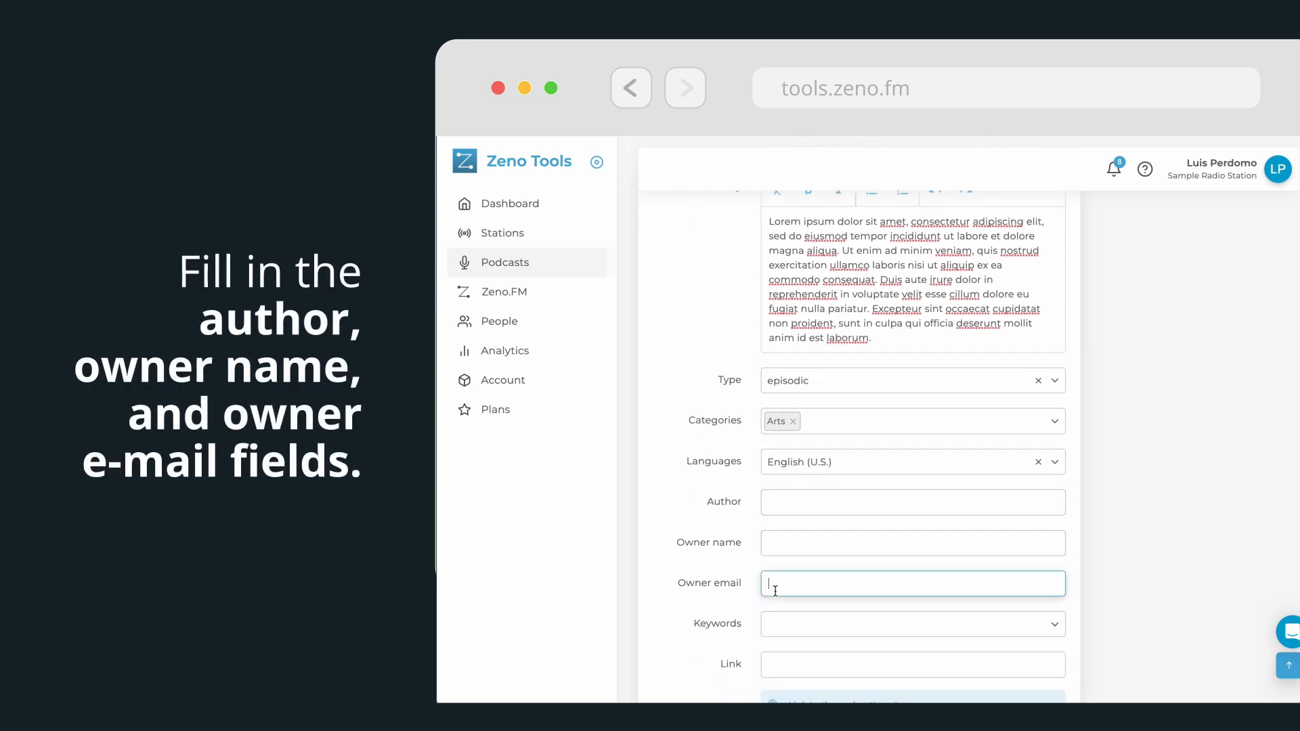
scroll("down", 3)
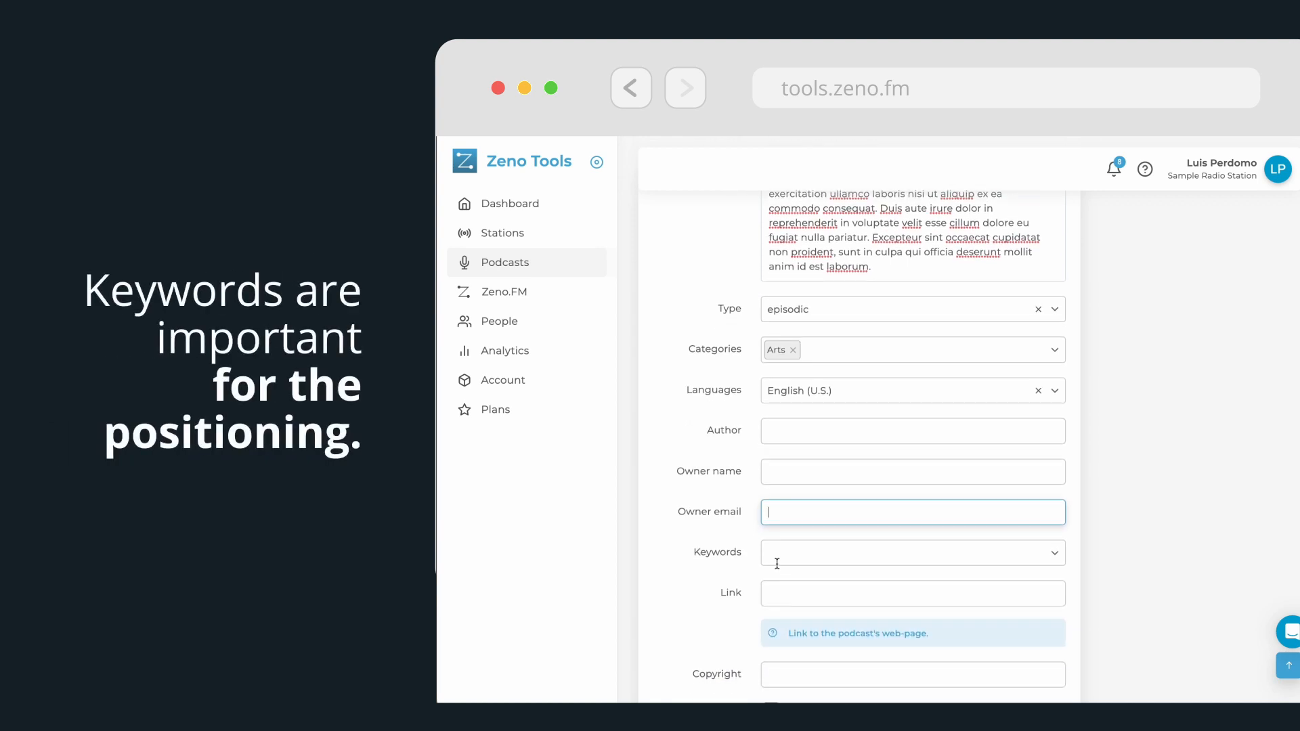
- Tag the podcast with keywords 'music' and 'talk'
type("m")
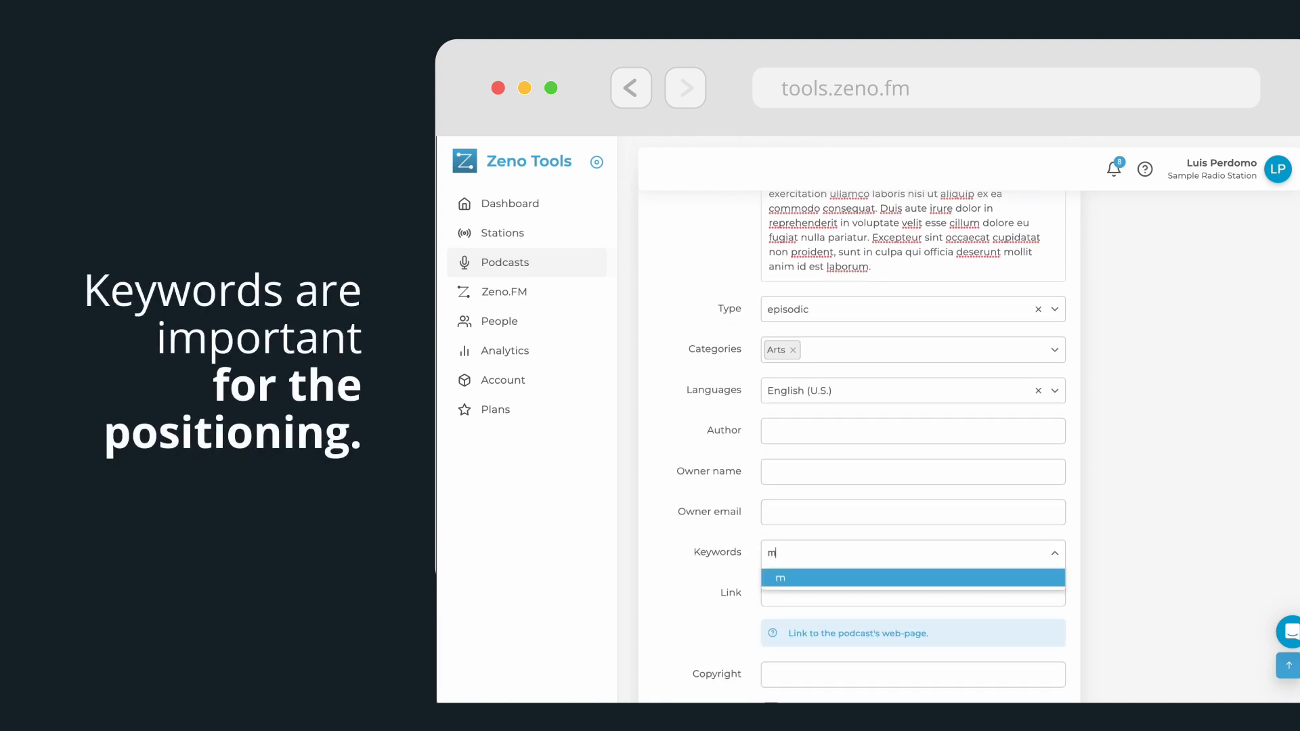
type("talk")
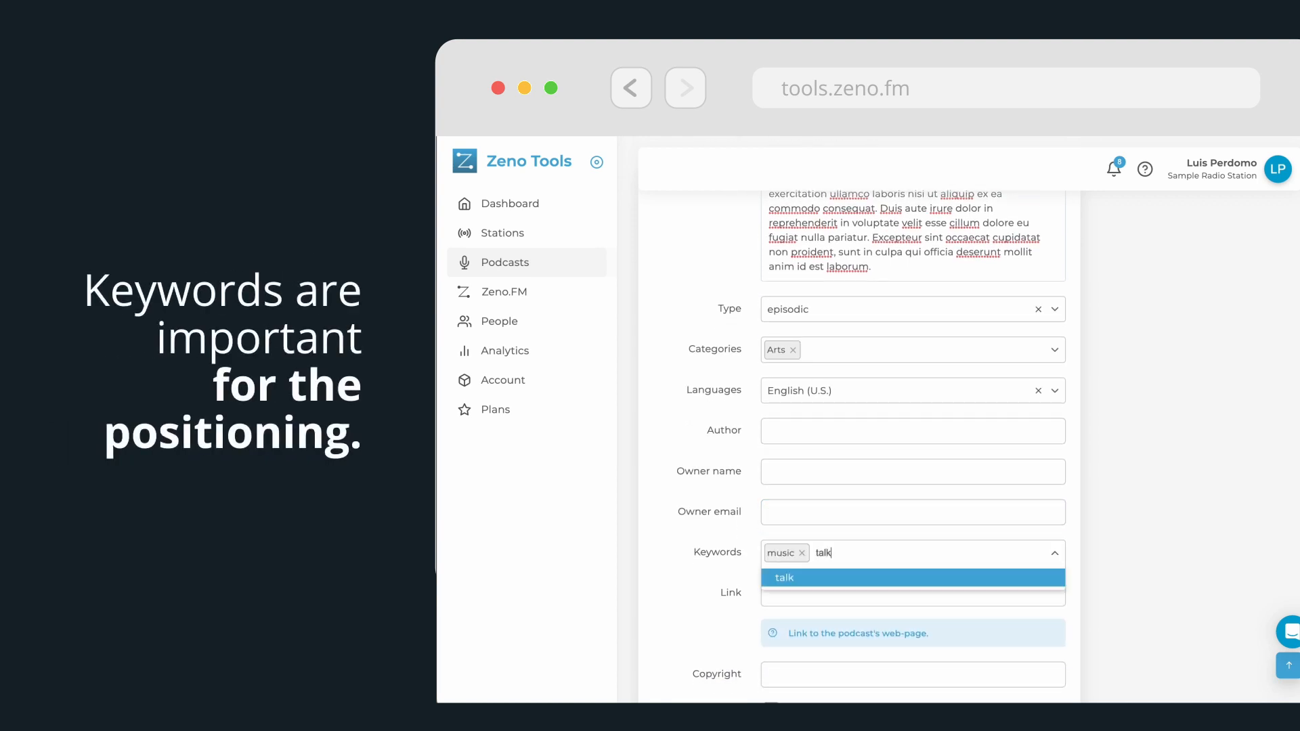
left_click(784, 577)
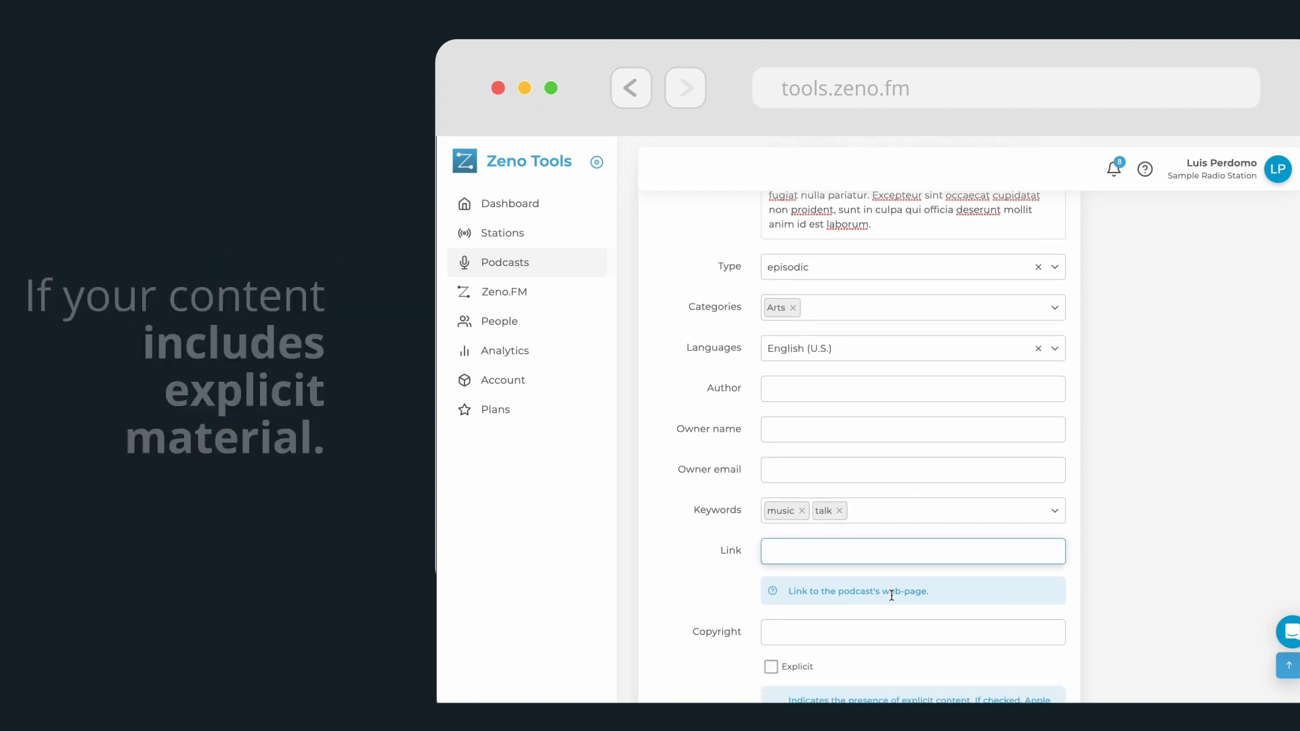
scroll("down", 3)
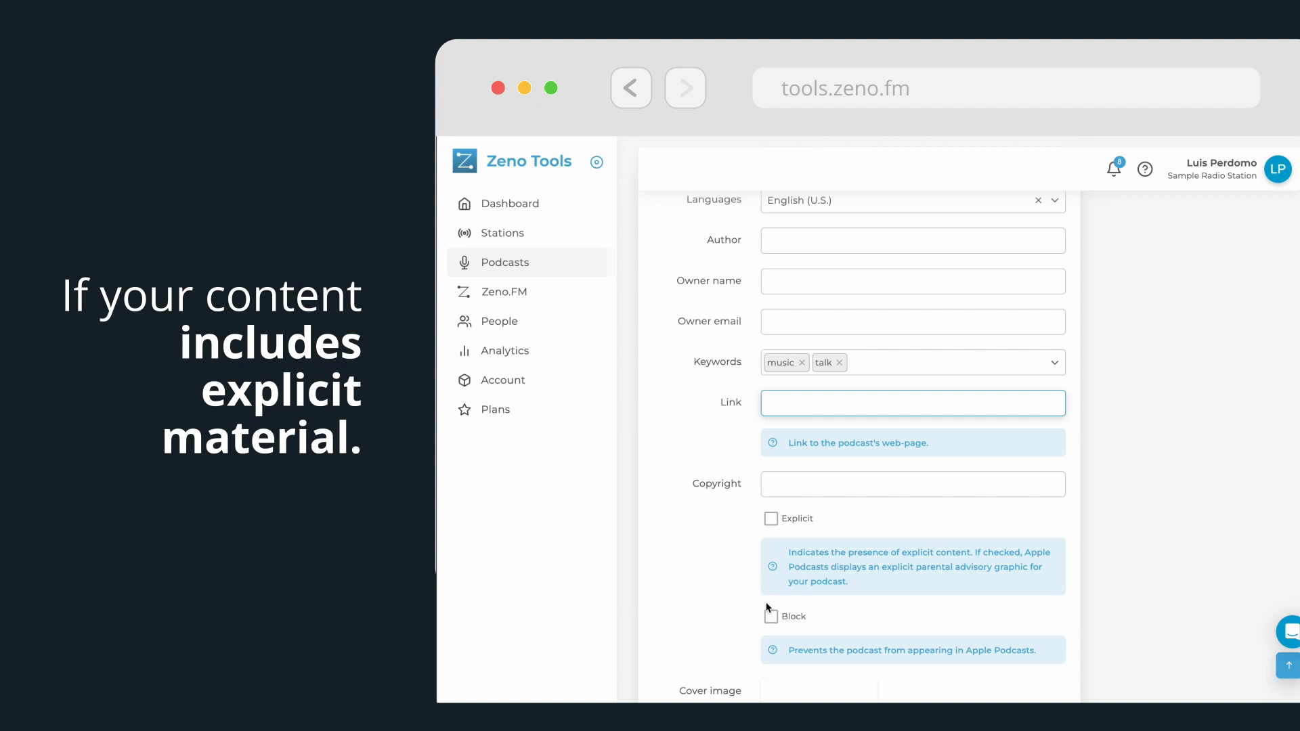
left_click(769, 518)
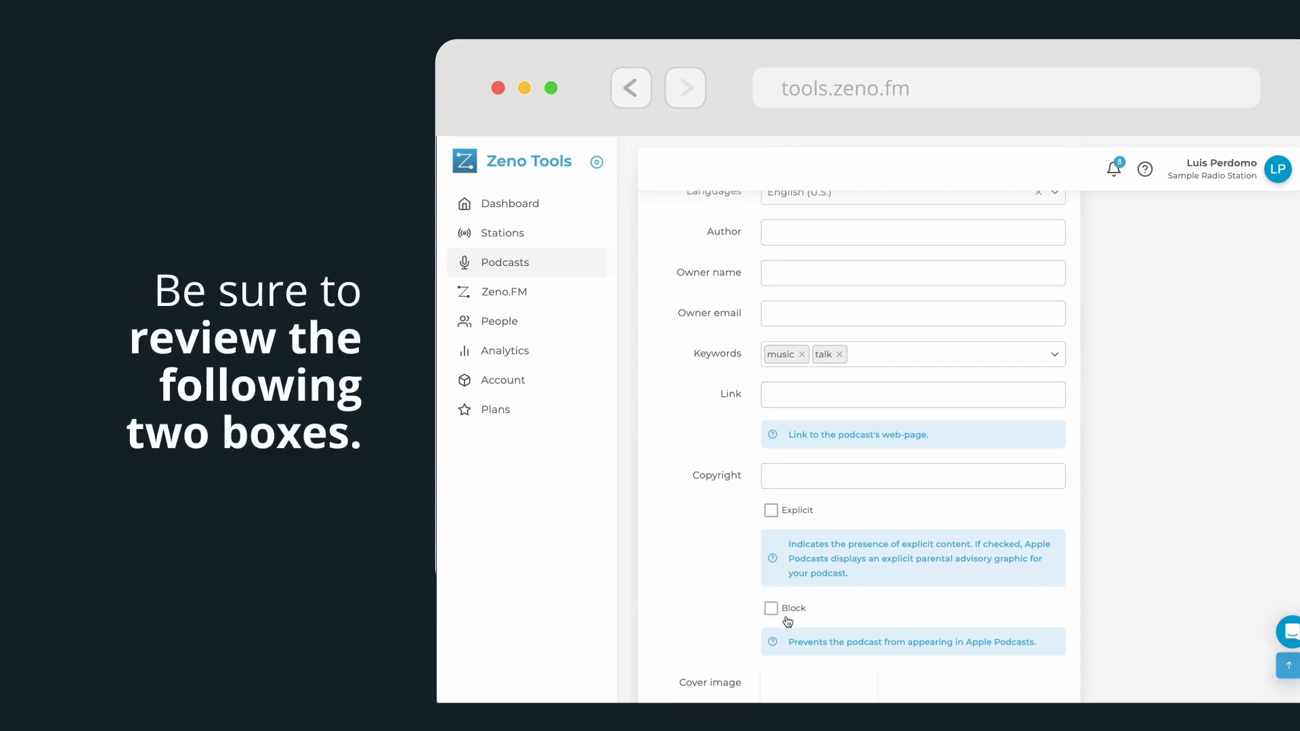
scroll("down", 3)
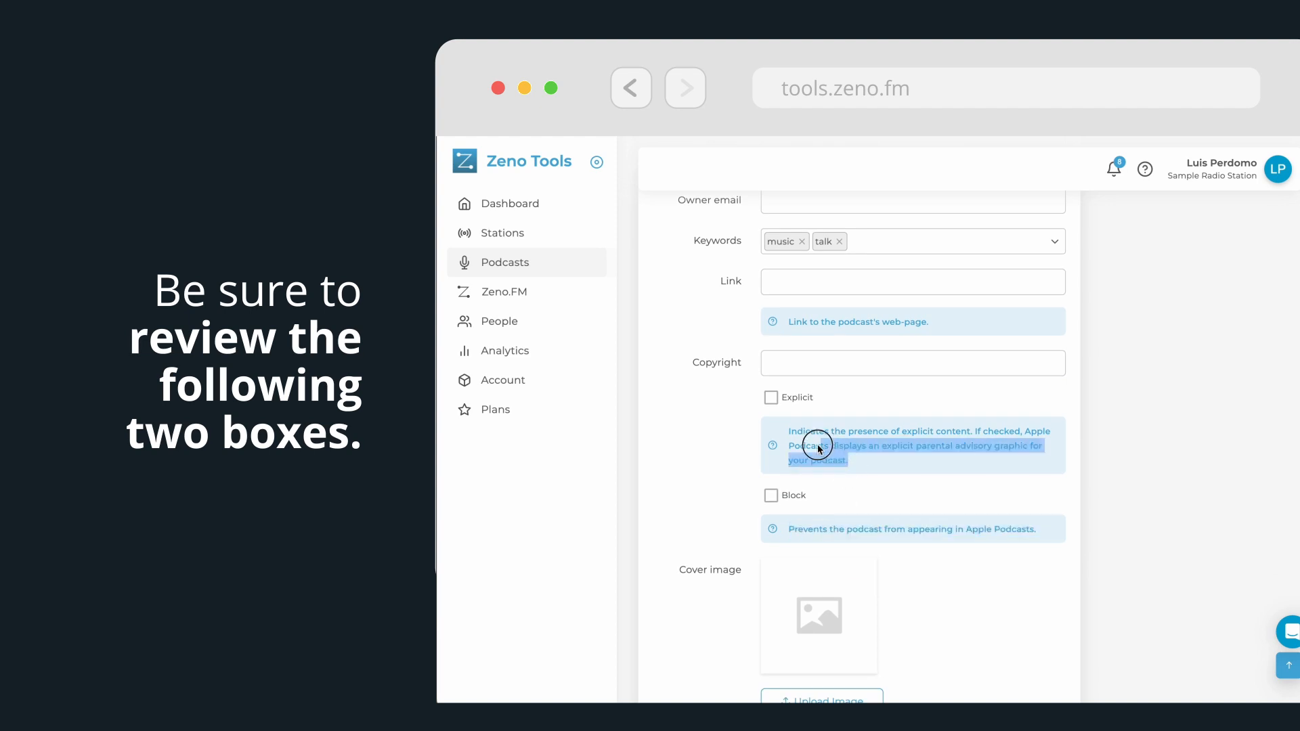
scroll("down", 3)
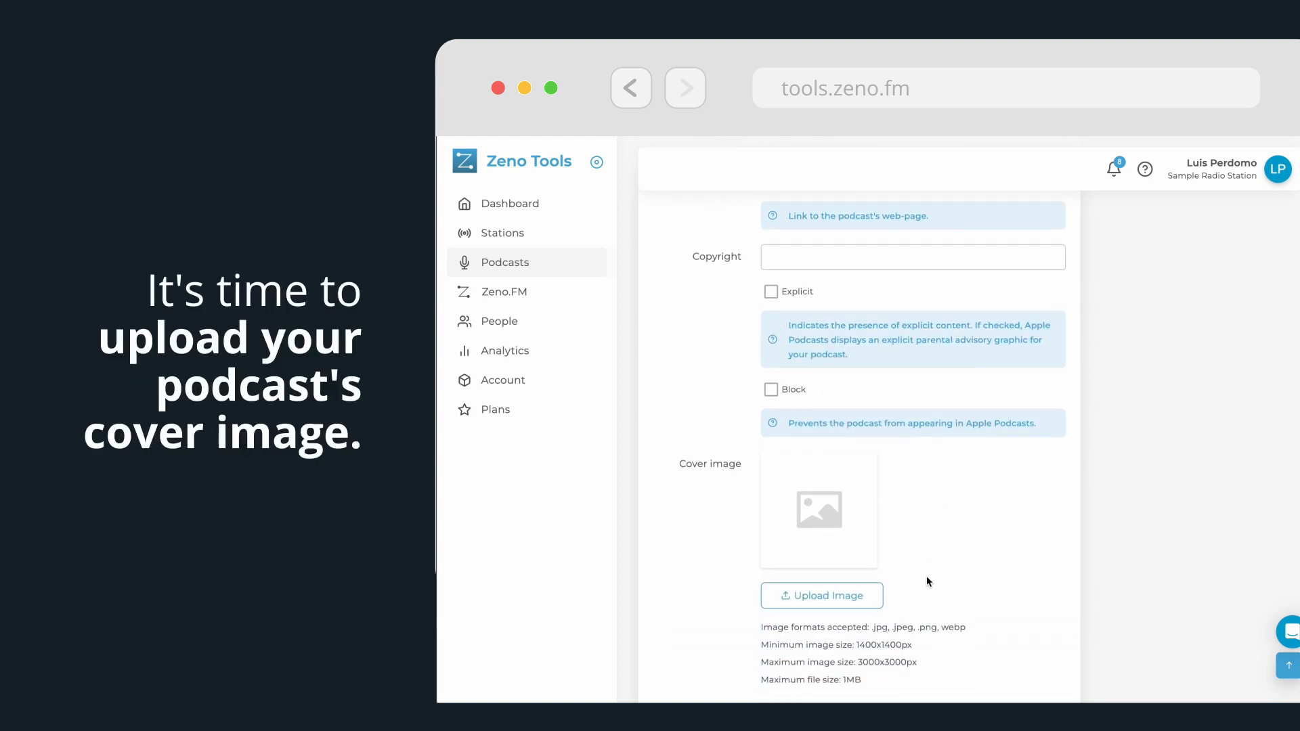
- Upload the Podcast Talk cover image file
scroll("down", 3)
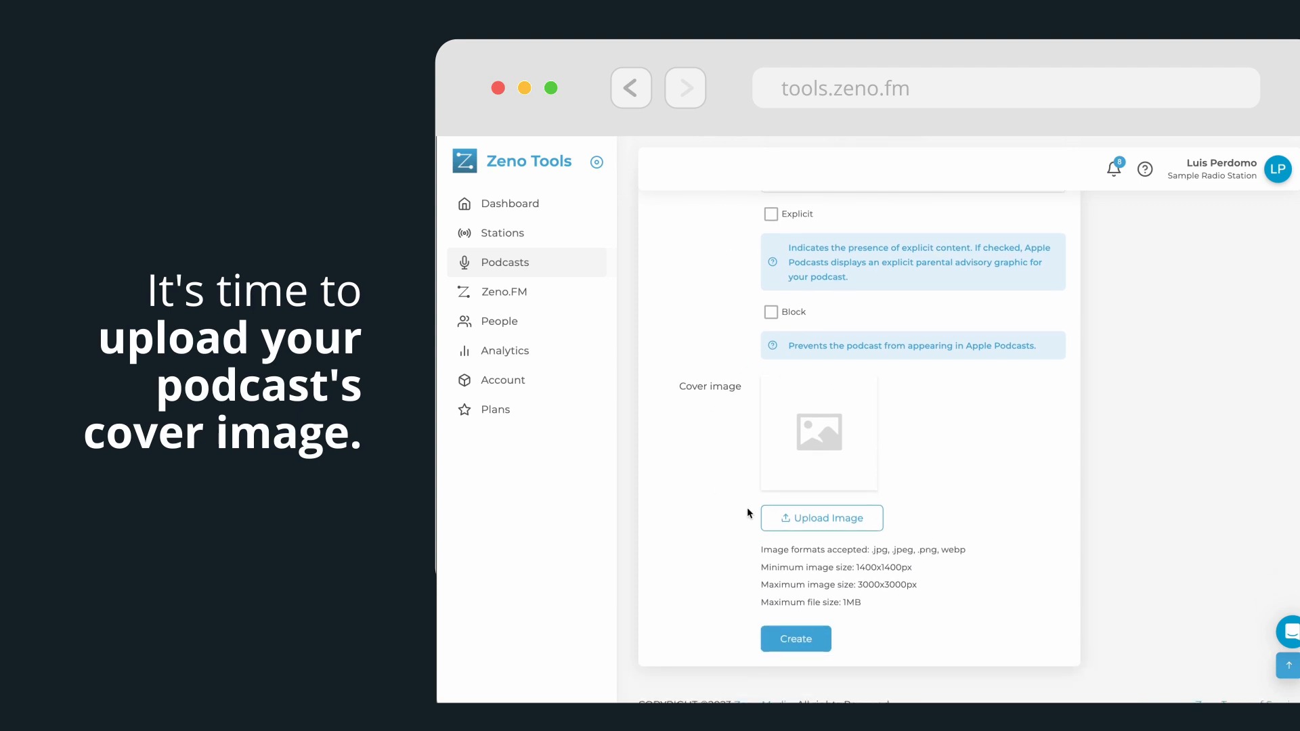
mouse_move(799, 523)
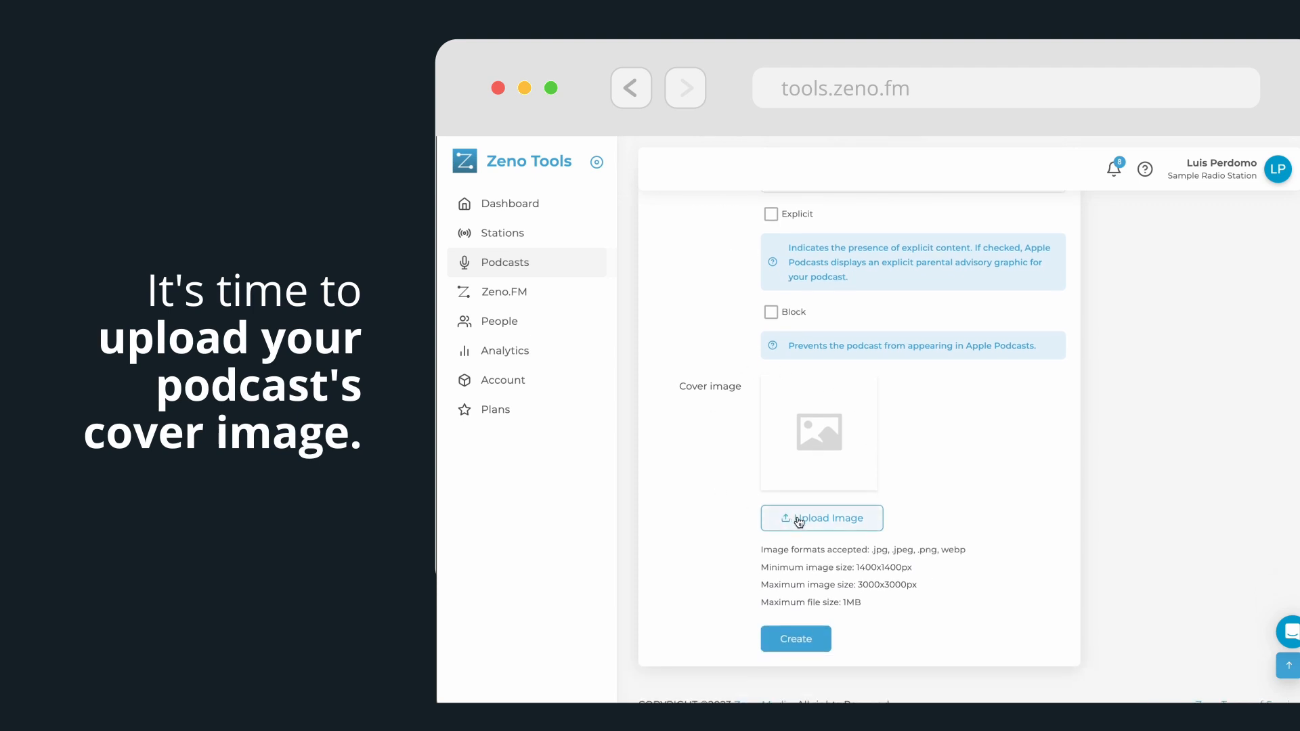
left_click(821, 517)
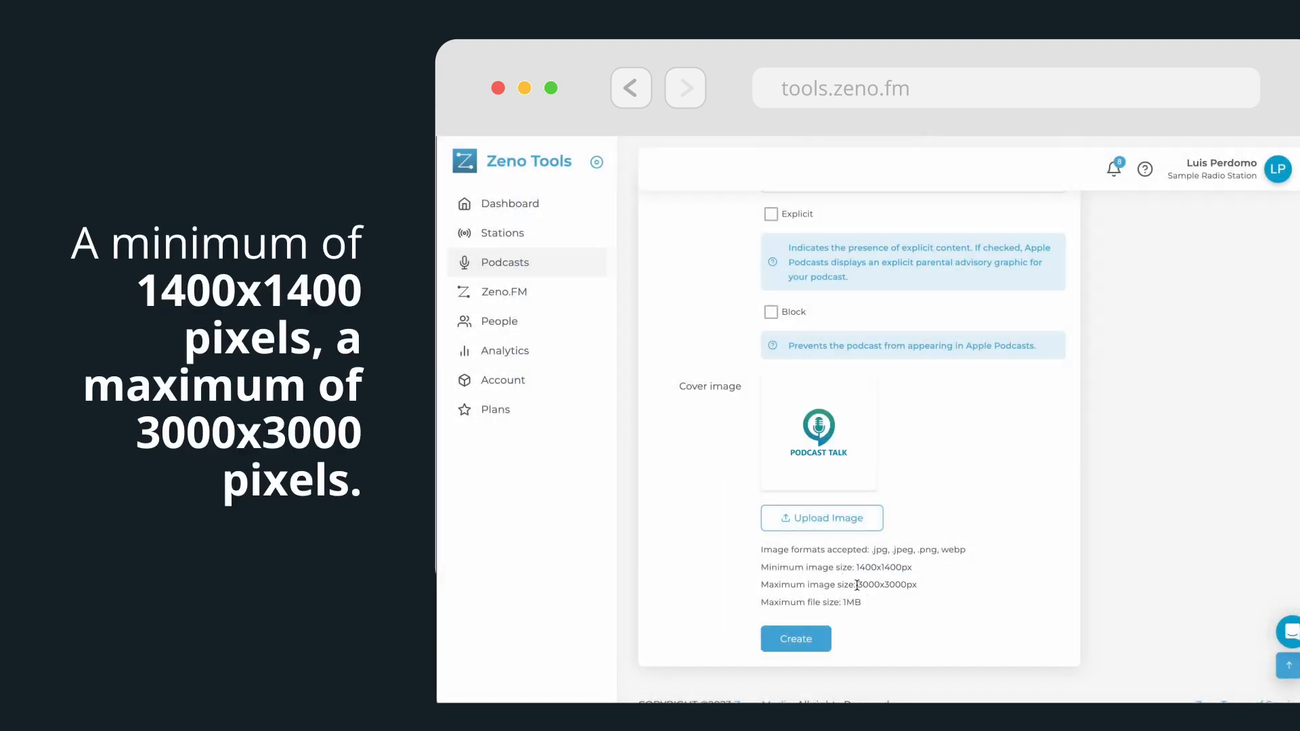
double_click(887, 585)
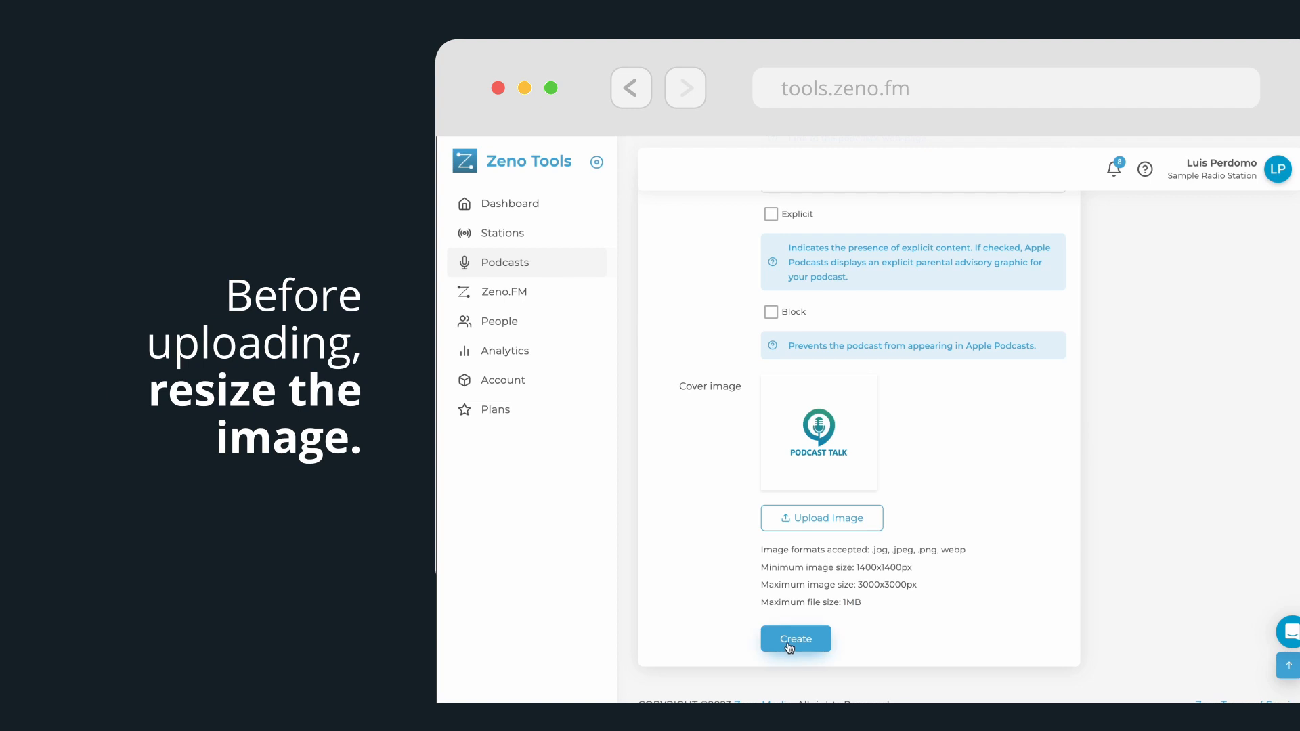
- Create the podcast and start an episode upload from its Episodes page
left_click(797, 639)
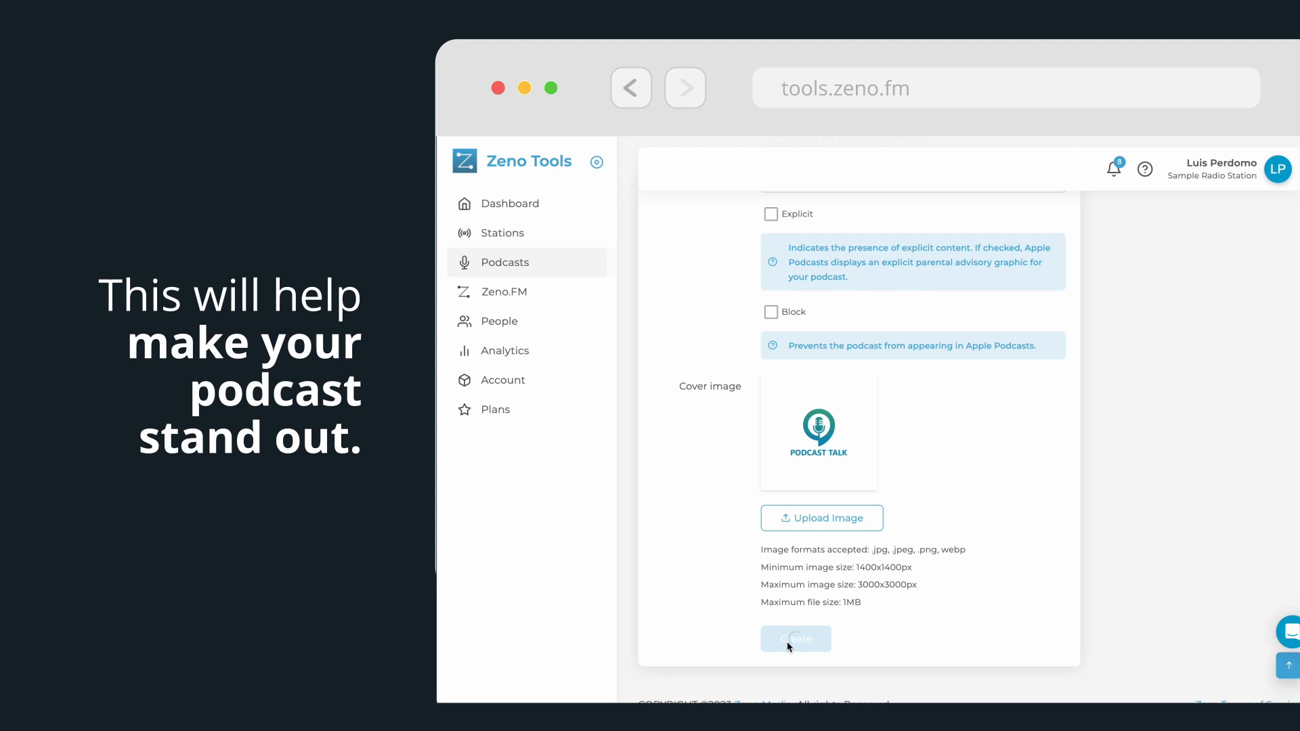
left_click(796, 639)
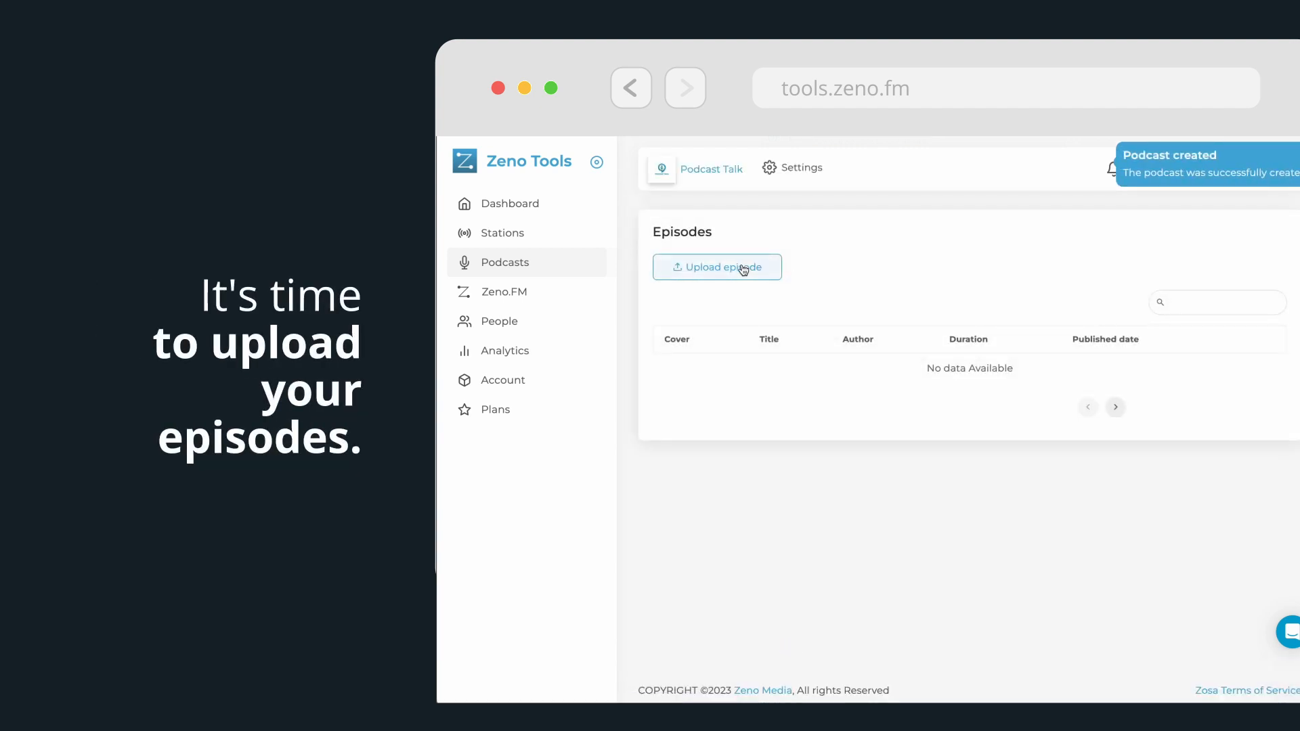
left_click(718, 266)
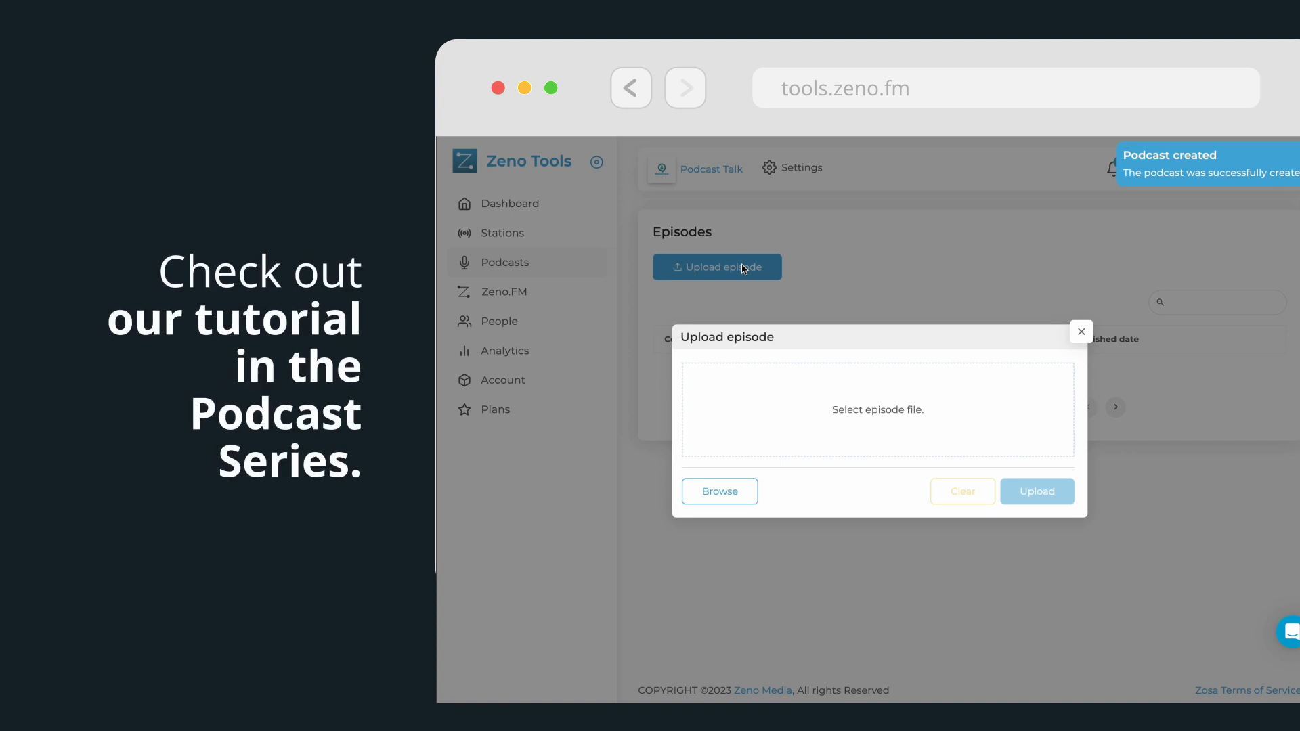